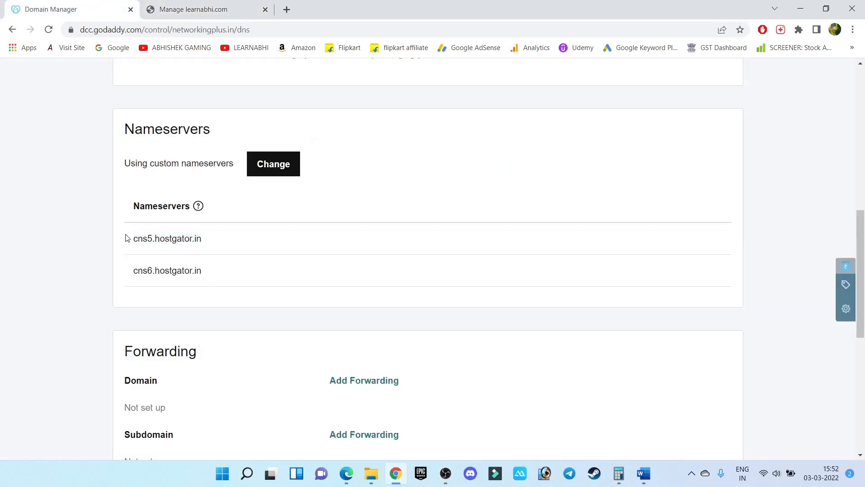
Step: Confirm the domain uses cns5/cns6.hostgator.in nameservers and switch to the HostGator hosting page
double_click(167, 238)
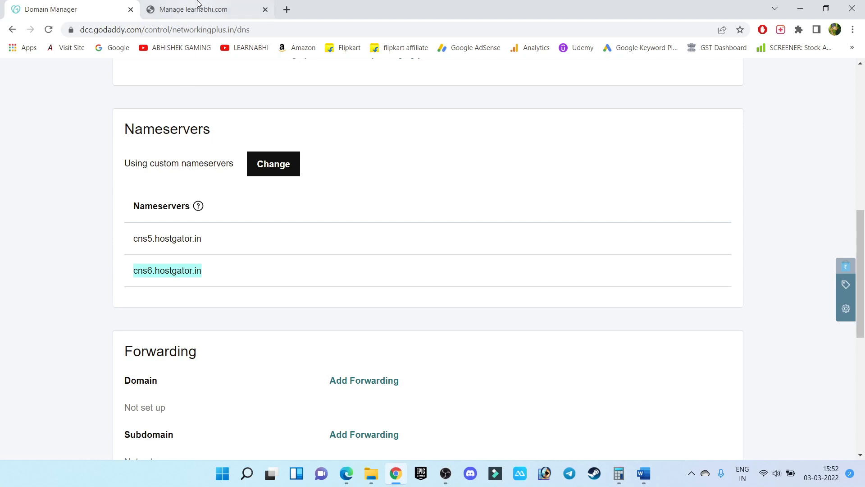
left_click(197, 10)
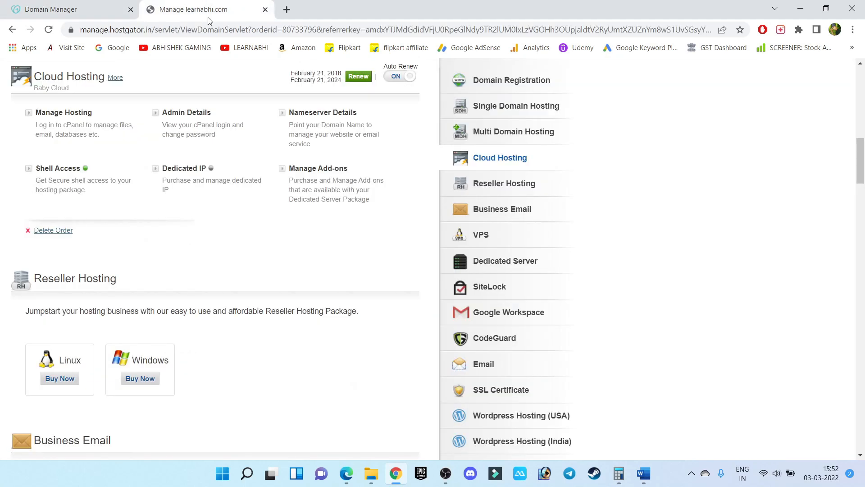
mouse_move(661, 288)
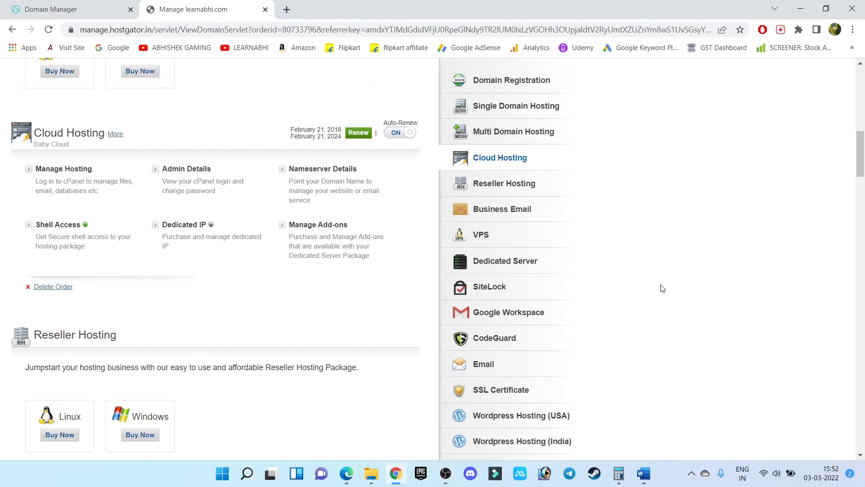
mouse_move(226, 283)
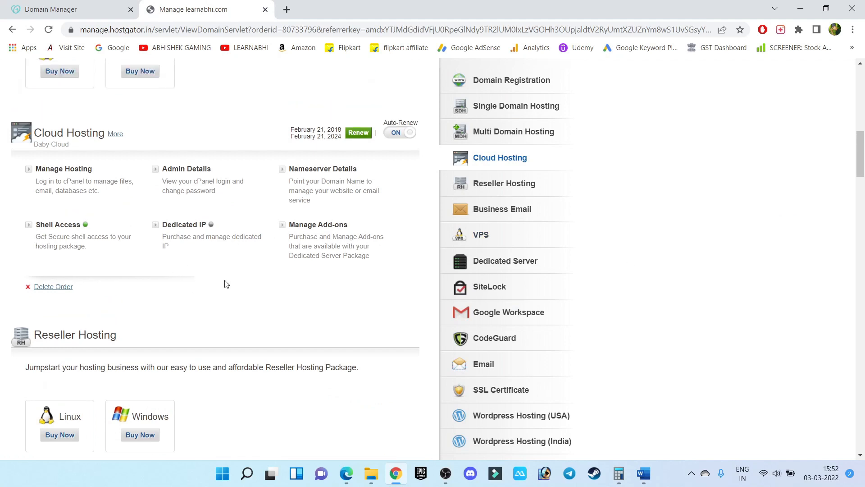
mouse_move(256, 289)
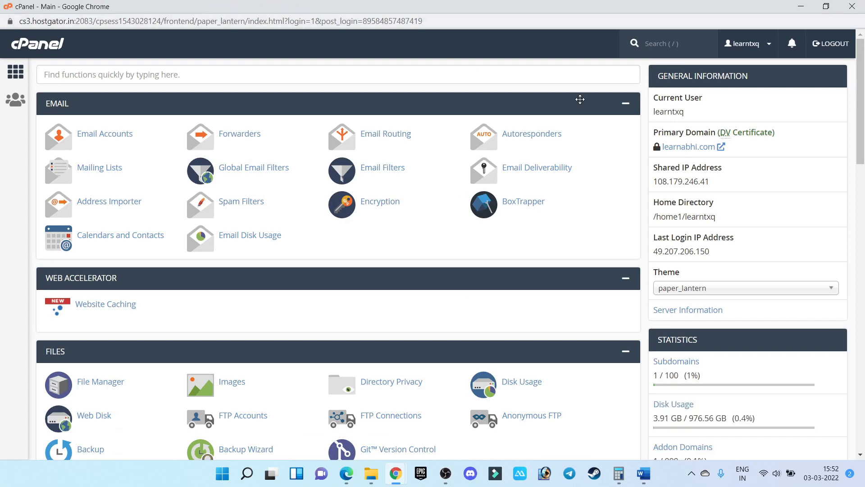
Step: Reach the Domains section of cPanel home and open Addon Domains
scroll("down", 3)
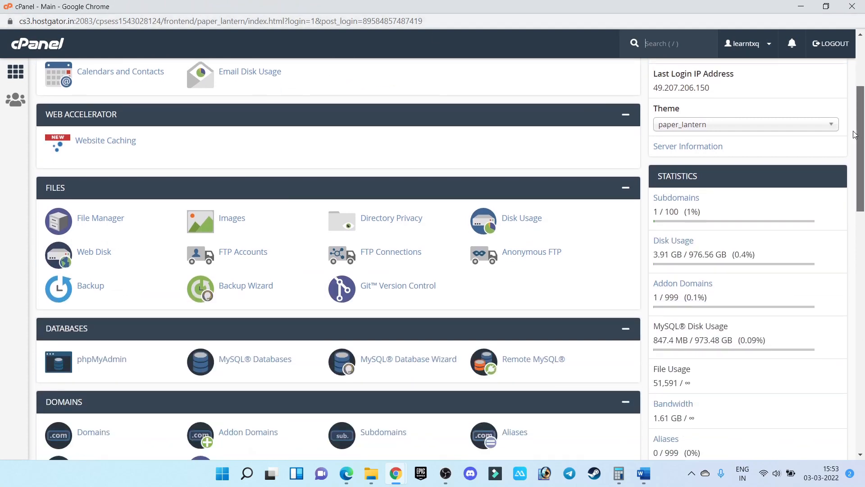
scroll("down", 3)
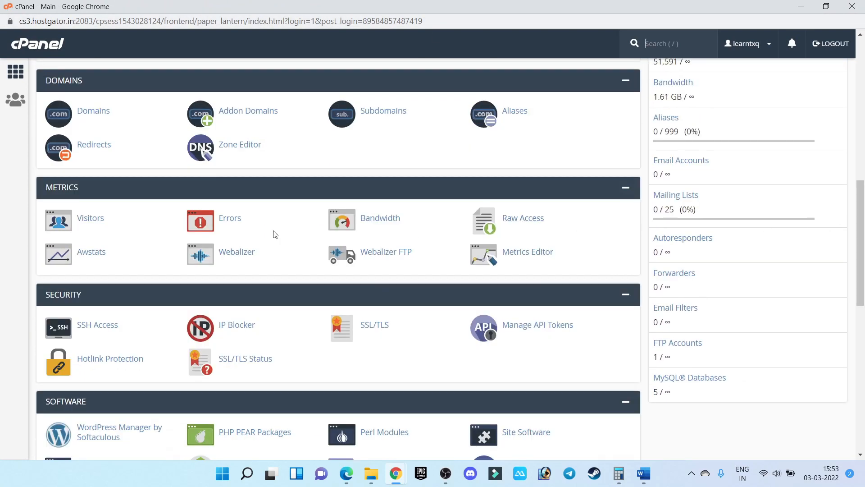
mouse_move(252, 125)
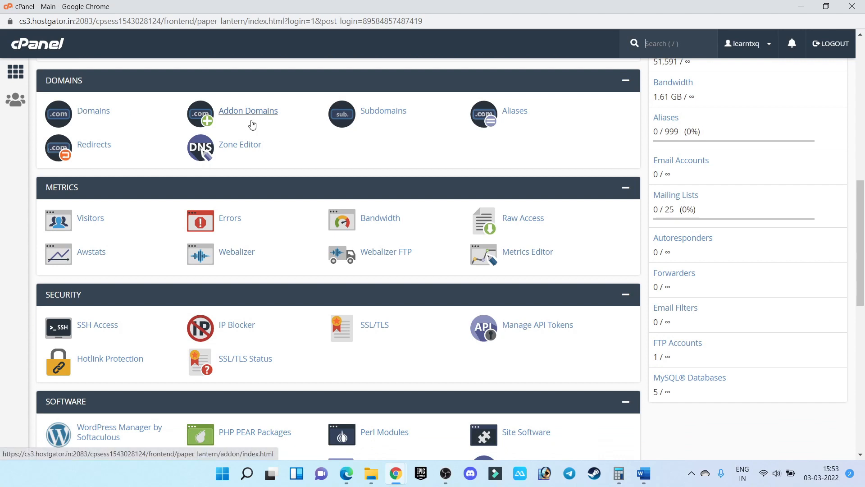
mouse_move(128, 122)
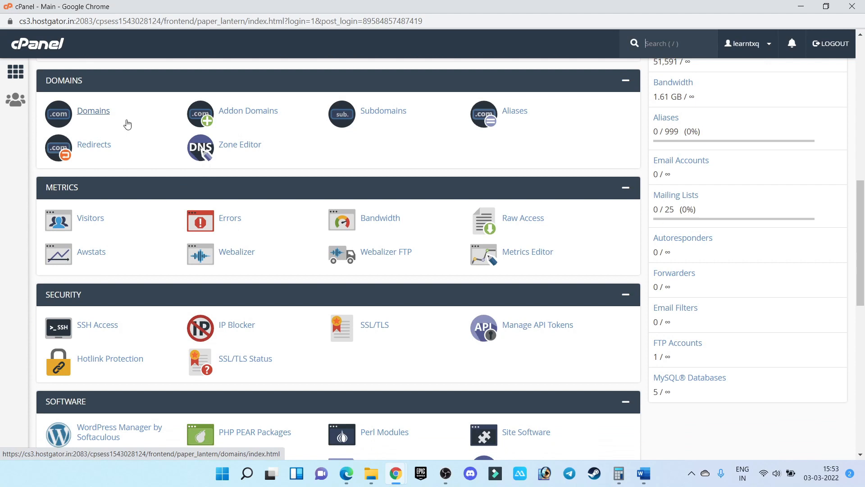
mouse_move(276, 121)
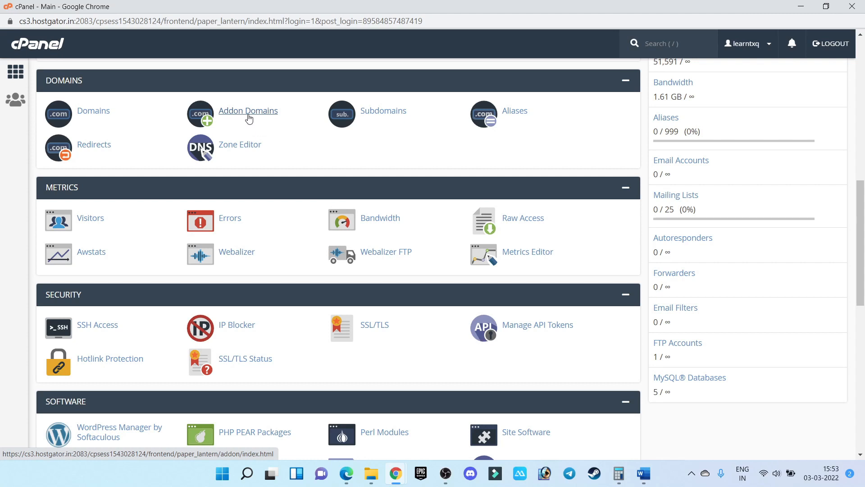
left_click(247, 110)
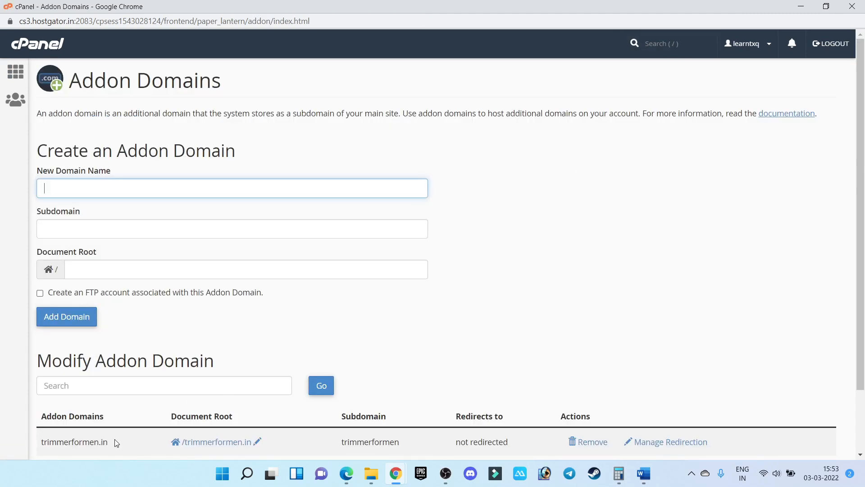
Step: Create the addon domain networkingplus.in with the auto-filled subdomain and document root
double_click(74, 442)
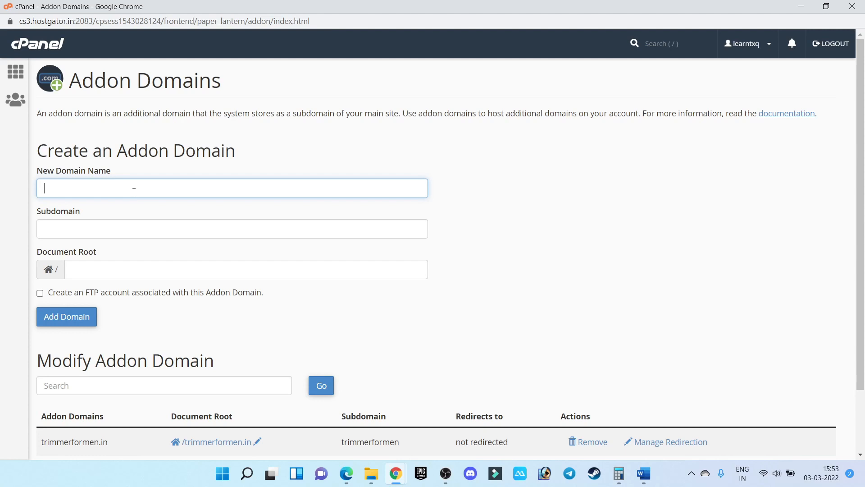
type("networkingplus.in")
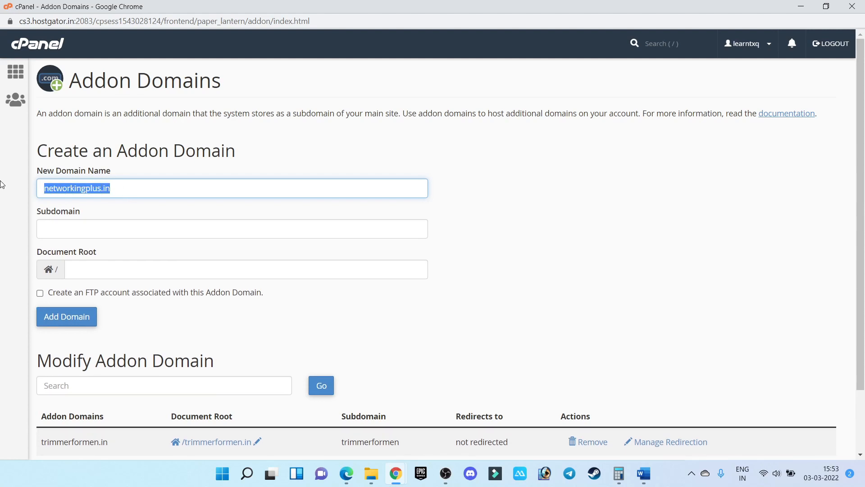
mouse_move(36, 259)
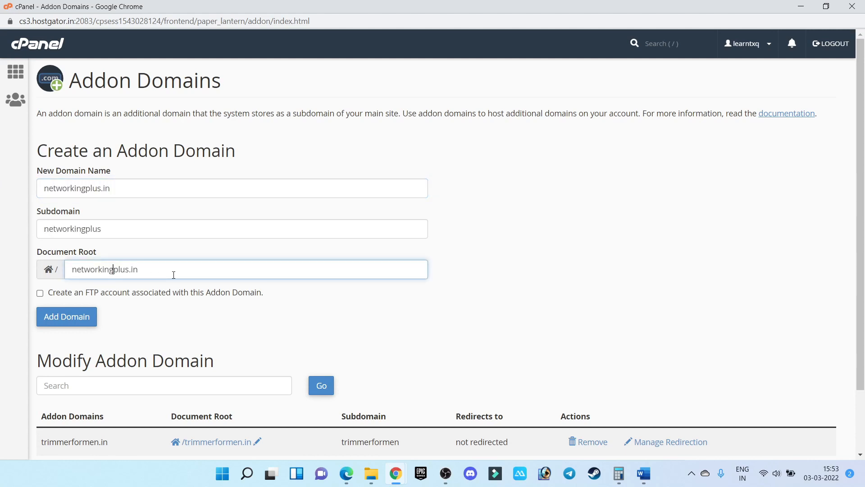
mouse_move(151, 272)
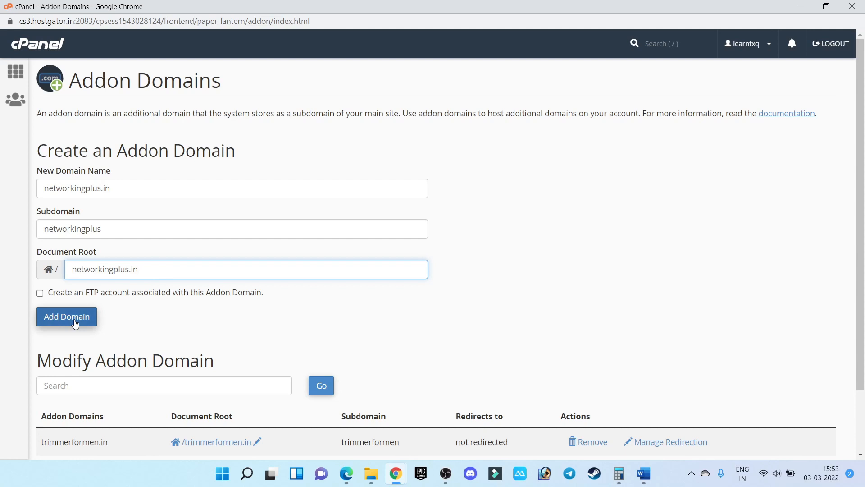
left_click(66, 317)
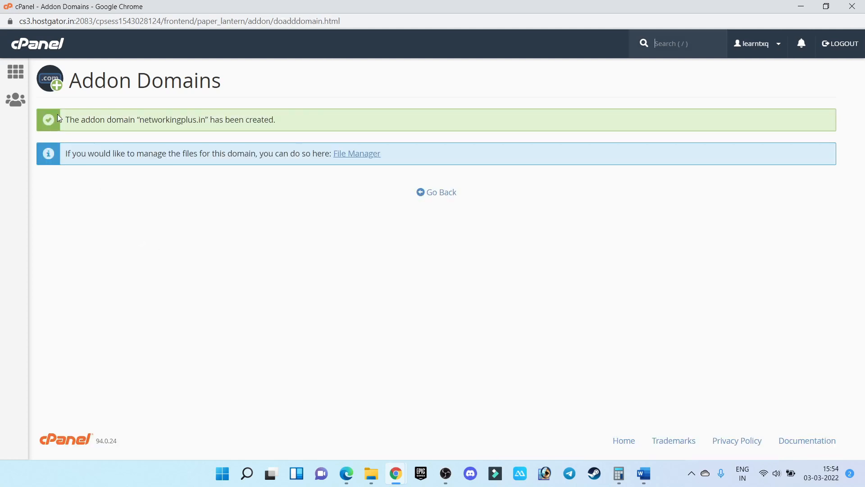
Step: Note the creation success message and return to the addon domains list showing networkingplus.in
left_click_drag(64, 120, 224, 120)
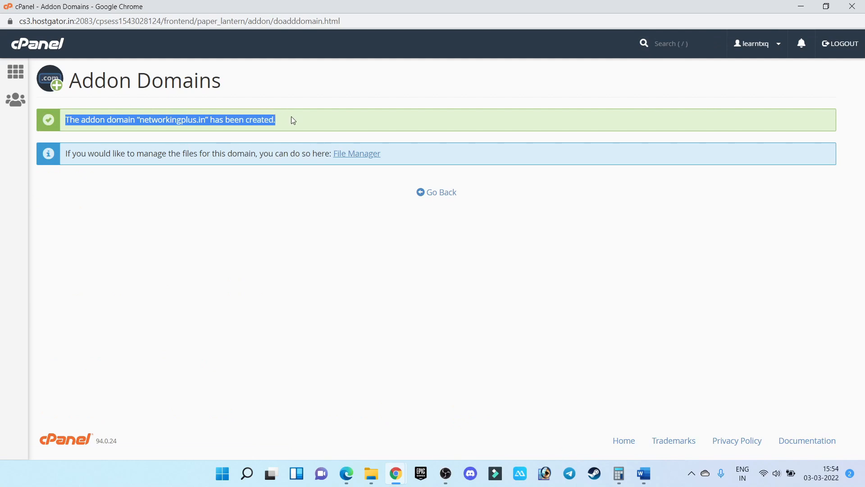
mouse_move(435, 194)
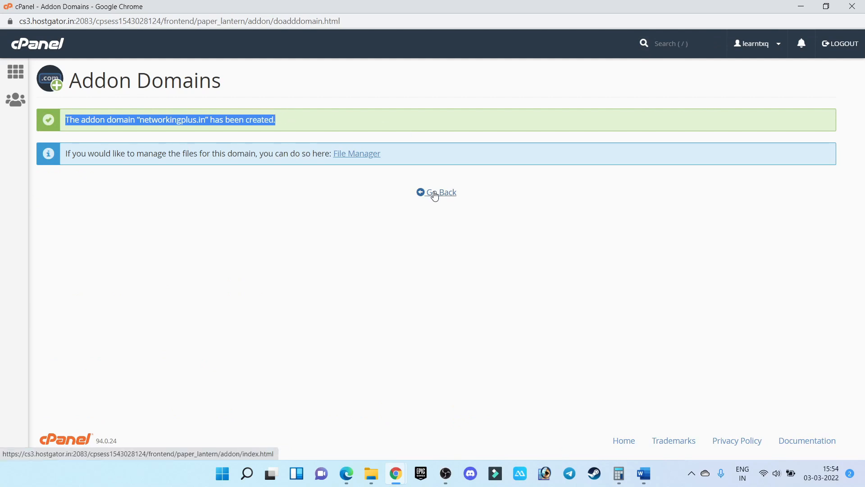
left_click(442, 192)
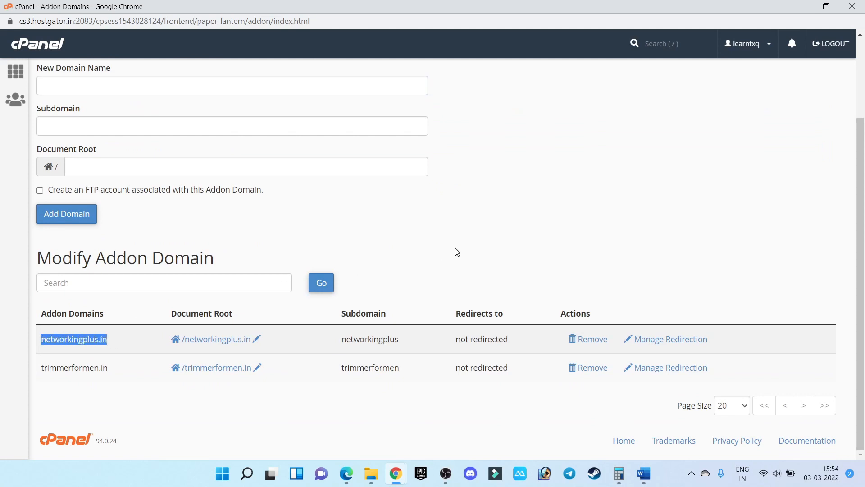
mouse_move(118, 345)
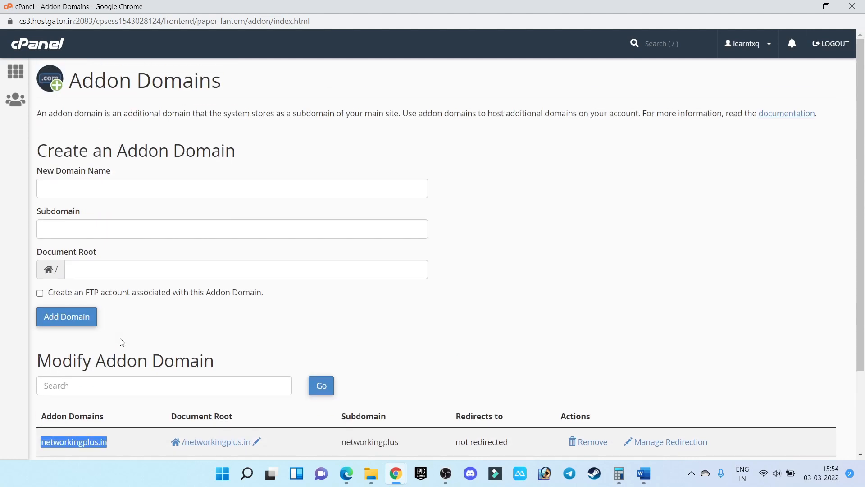
mouse_move(14, 72)
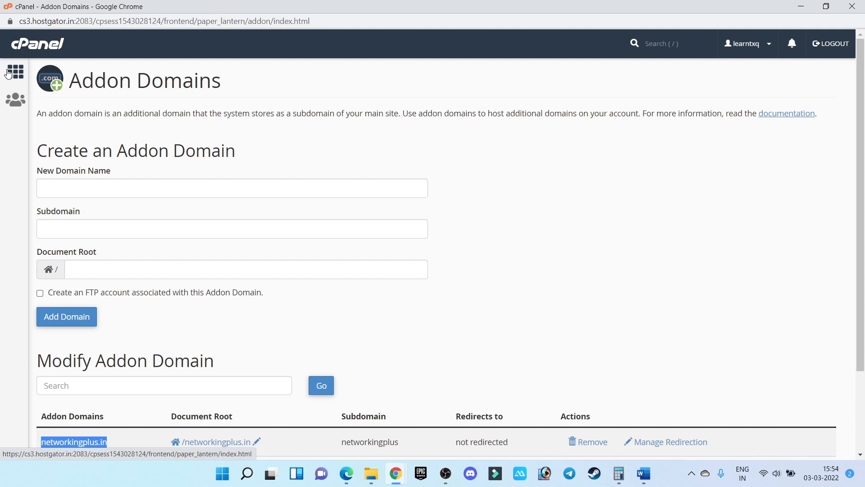
Step: Return to cPanel home and open WordPress Manager by Softaculous under Software
left_click(15, 72)
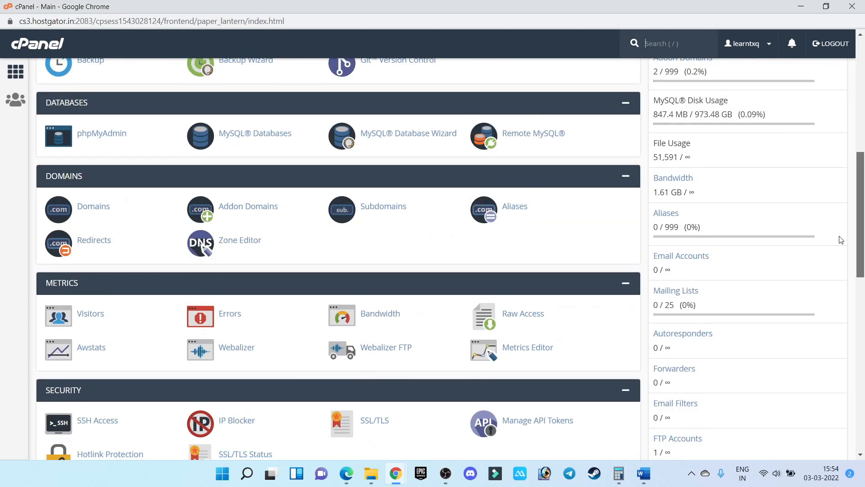
scroll("down", 3)
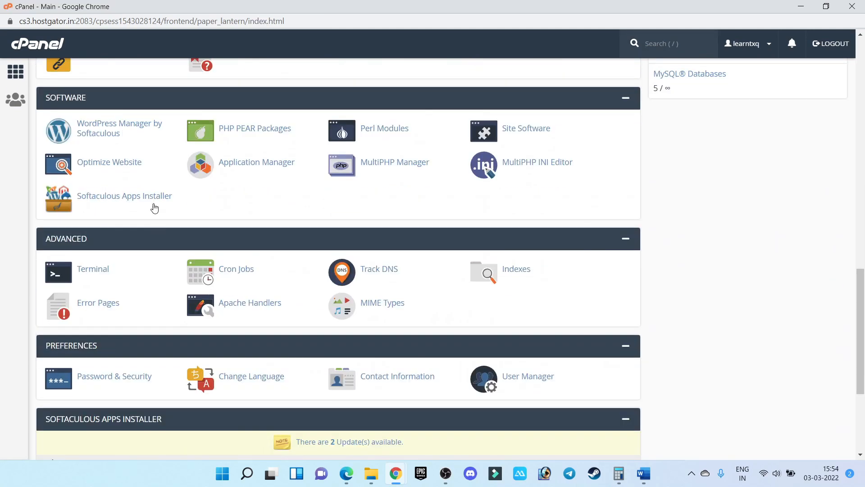
mouse_move(111, 137)
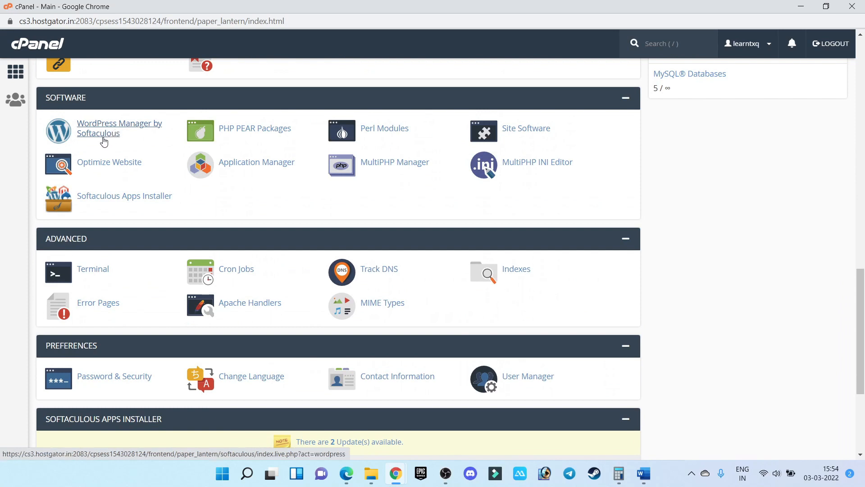
left_click(119, 128)
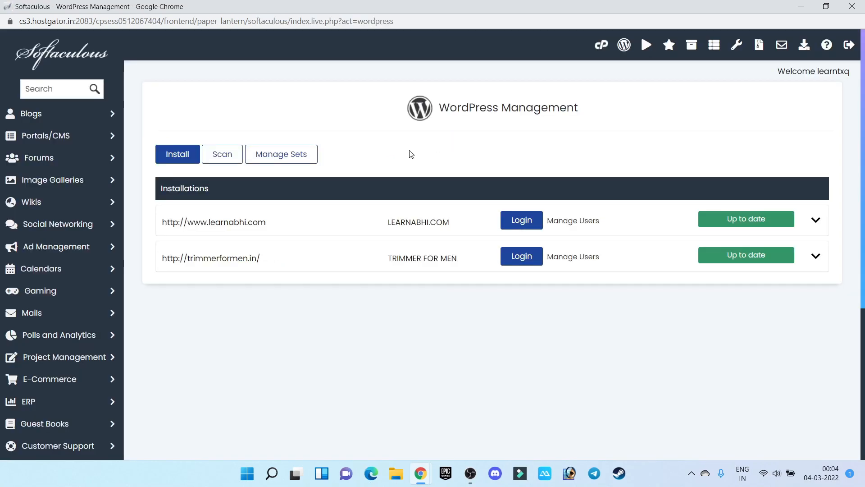
mouse_move(227, 240)
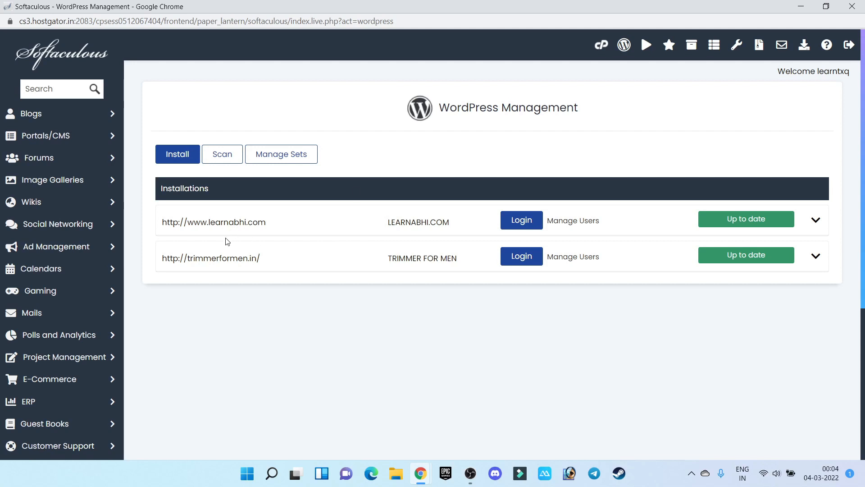
mouse_move(245, 181)
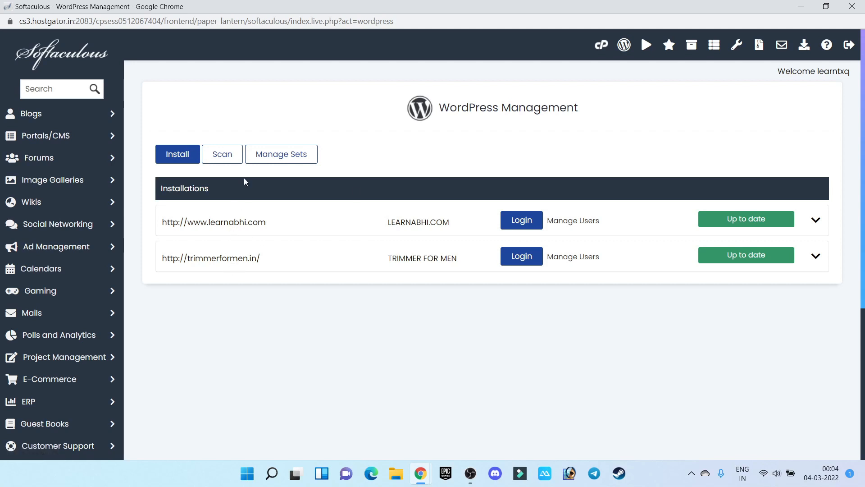
mouse_move(178, 157)
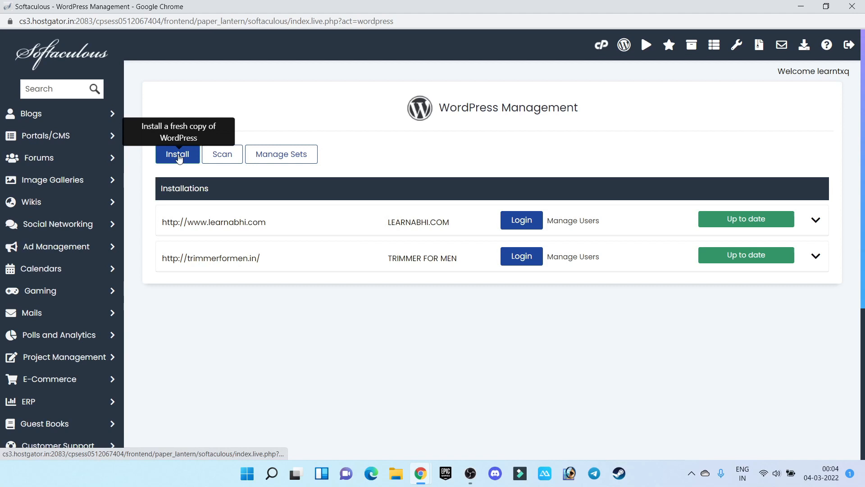
left_click(176, 154)
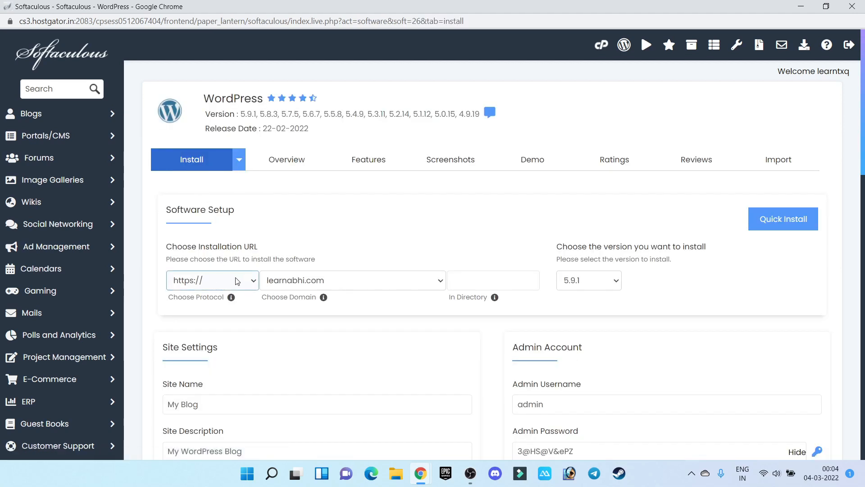
left_click(212, 280)
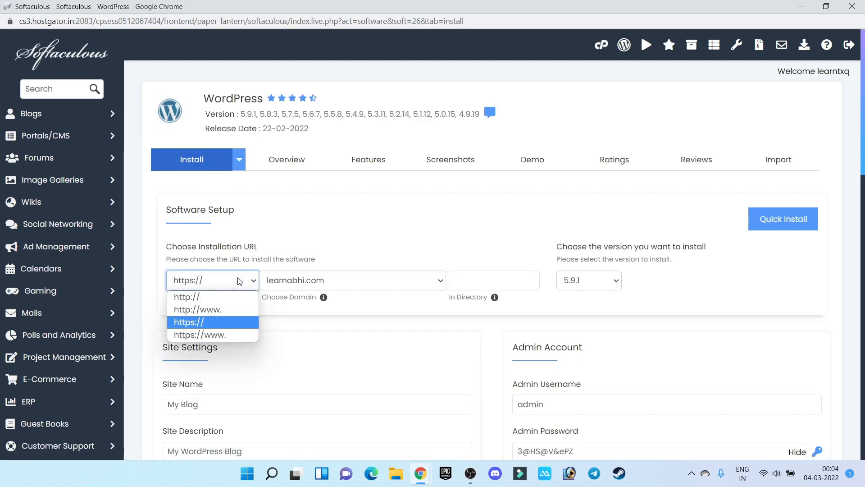
mouse_move(216, 325)
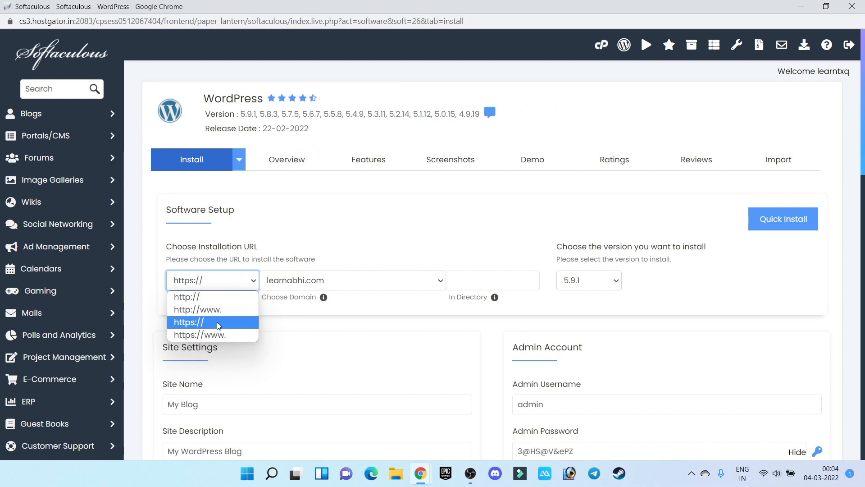
mouse_move(186, 296)
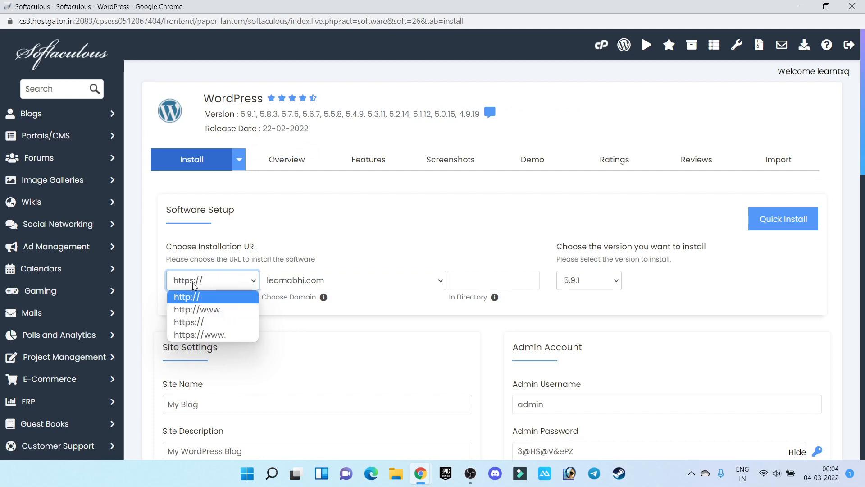
left_click(187, 296)
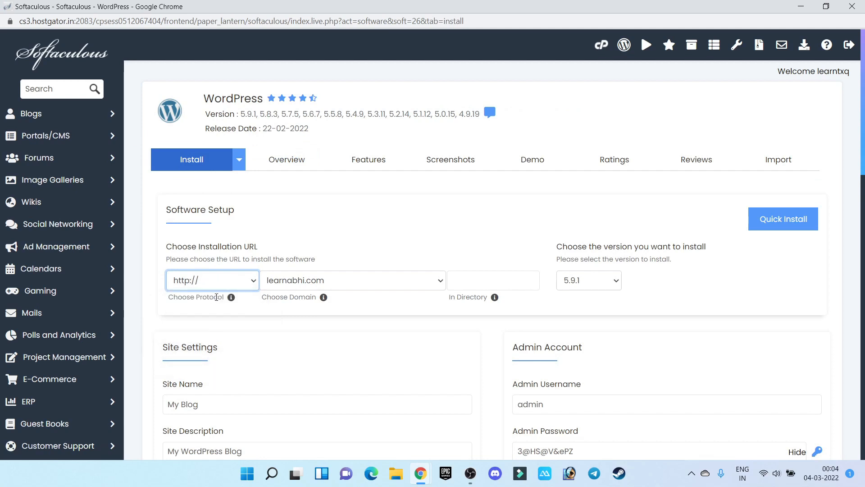
left_click(351, 280)
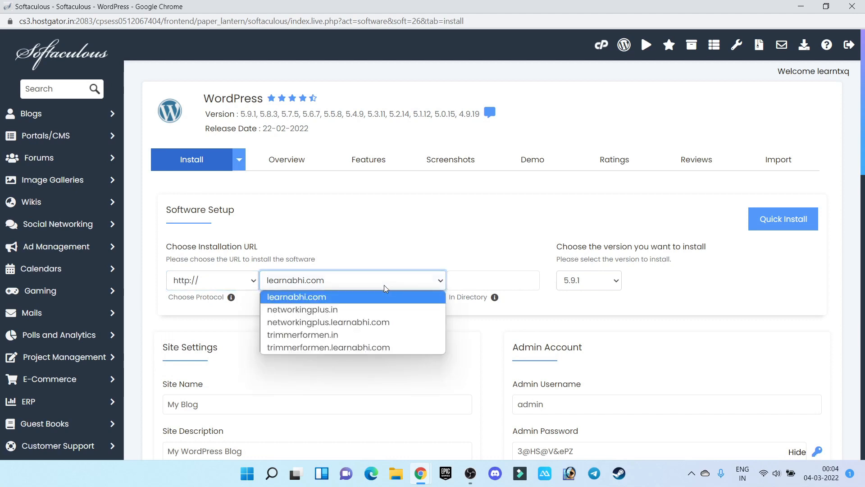
mouse_move(340, 310)
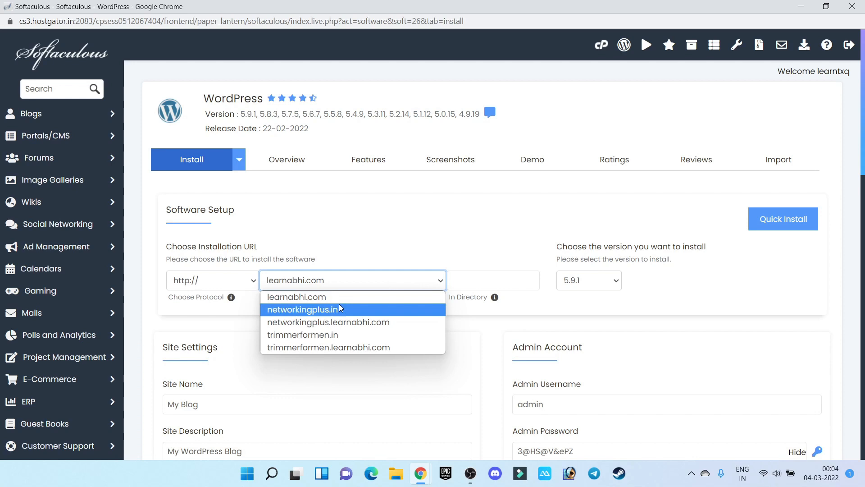
mouse_move(307, 315)
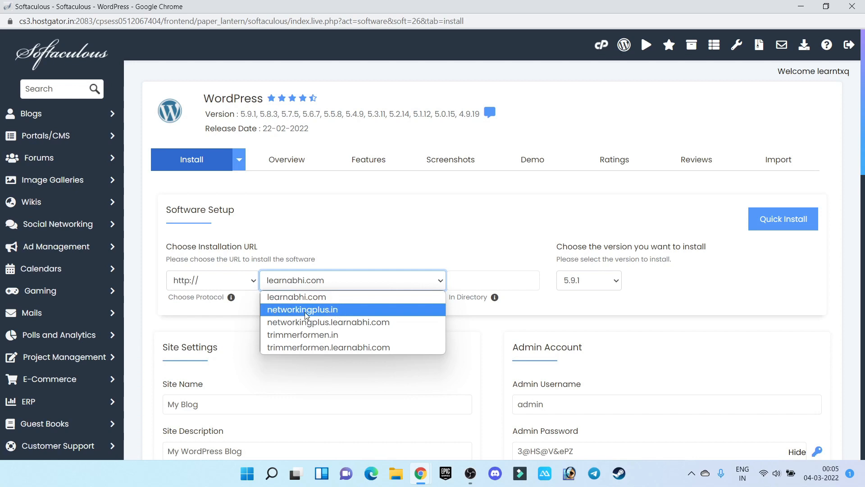
mouse_move(345, 315)
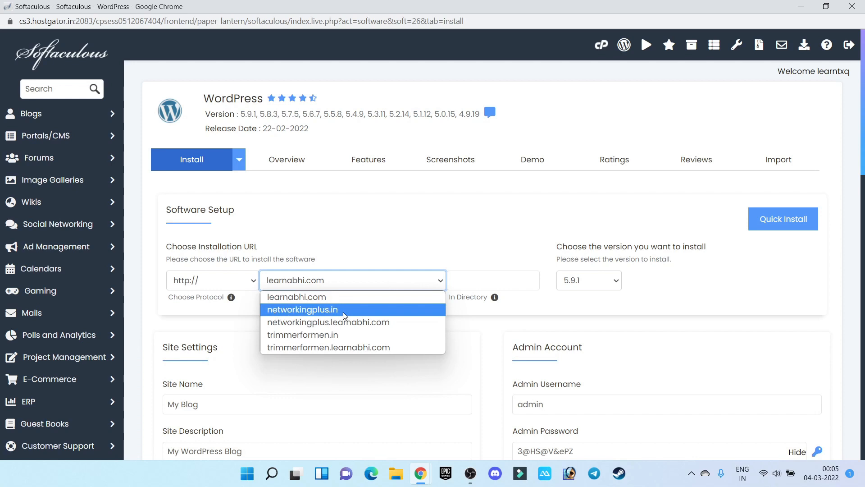
left_click(302, 309)
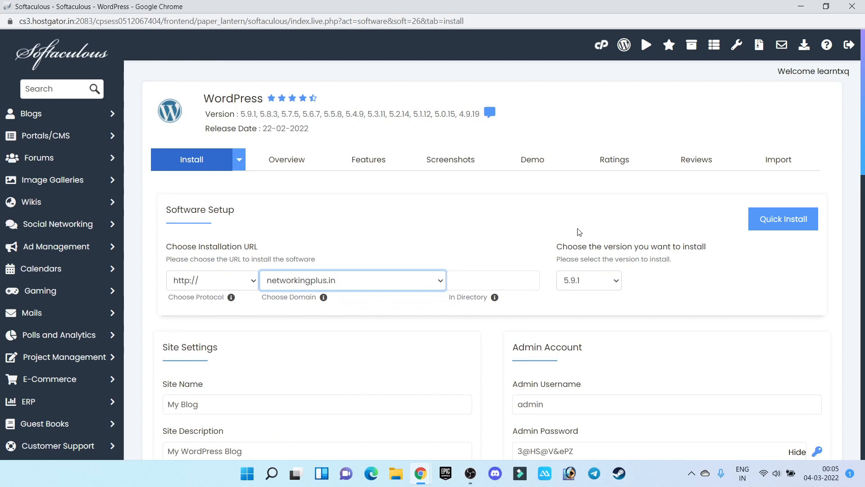
left_click(783, 218)
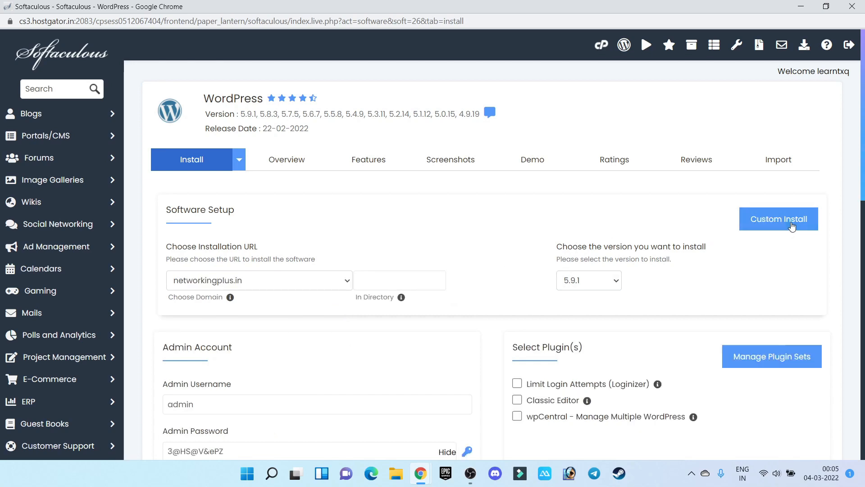
Step: Submit the WordPress installation for networkingplus.in and let it run
scroll("down", 3)
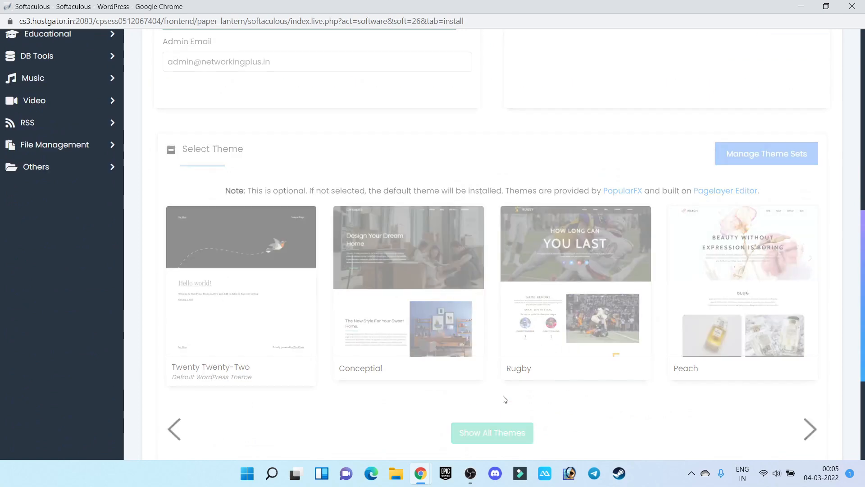
left_click(191, 94)
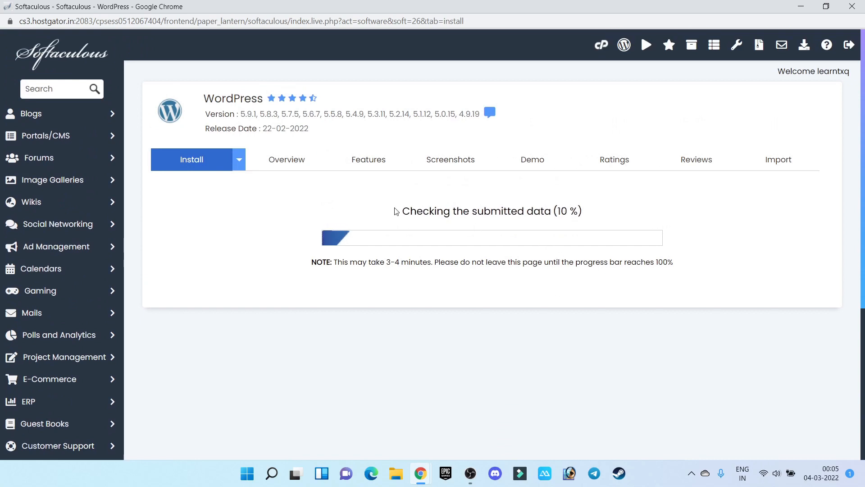
mouse_move(705, 231)
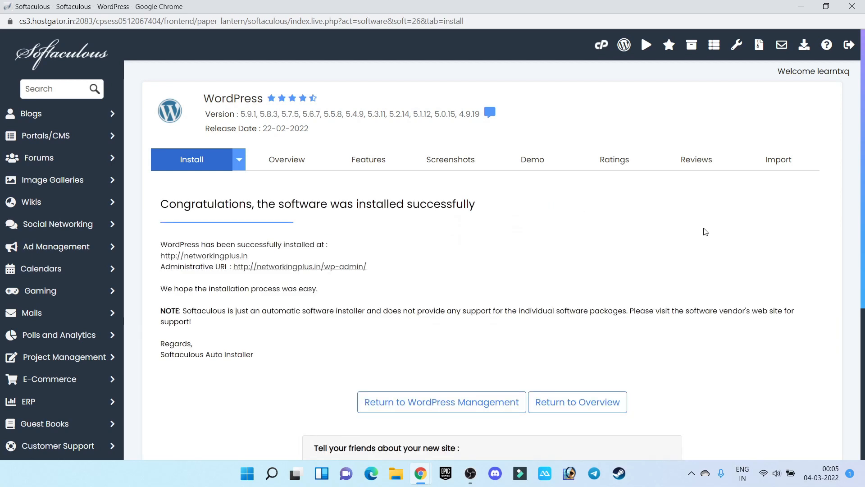
Step: Note the install success message and return to the WordPress Management list
left_click_drag(267, 204, 475, 204)
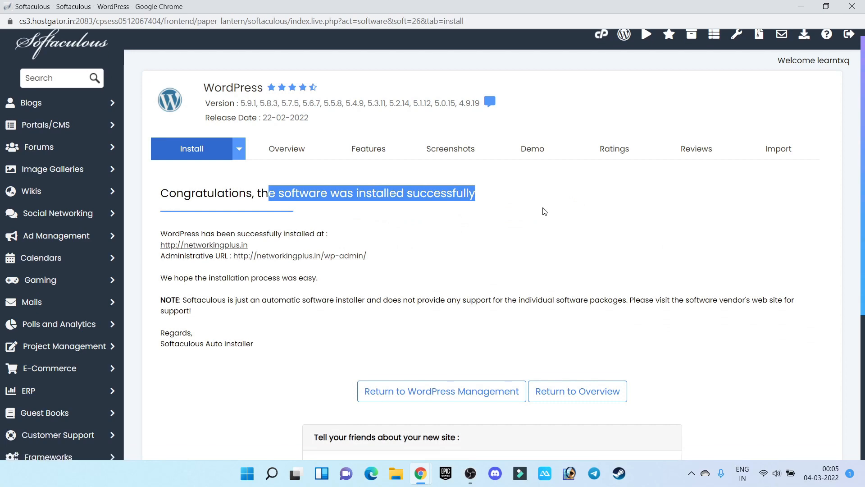
scroll("down", 3)
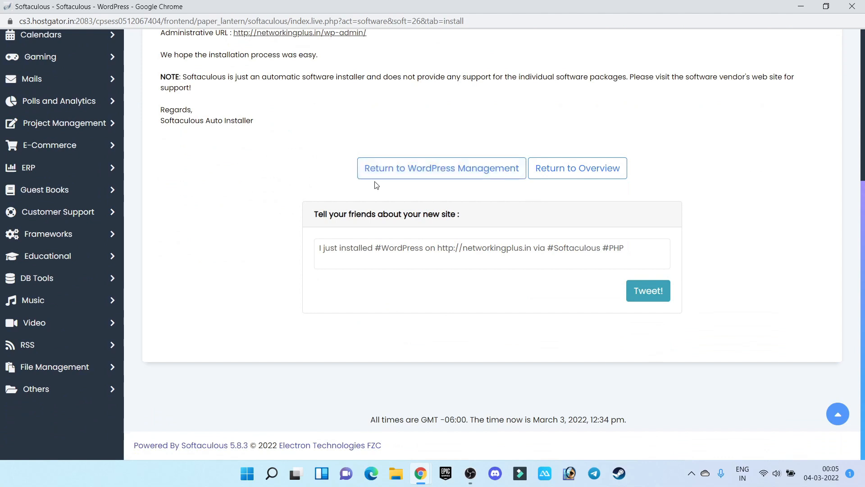
mouse_move(478, 177)
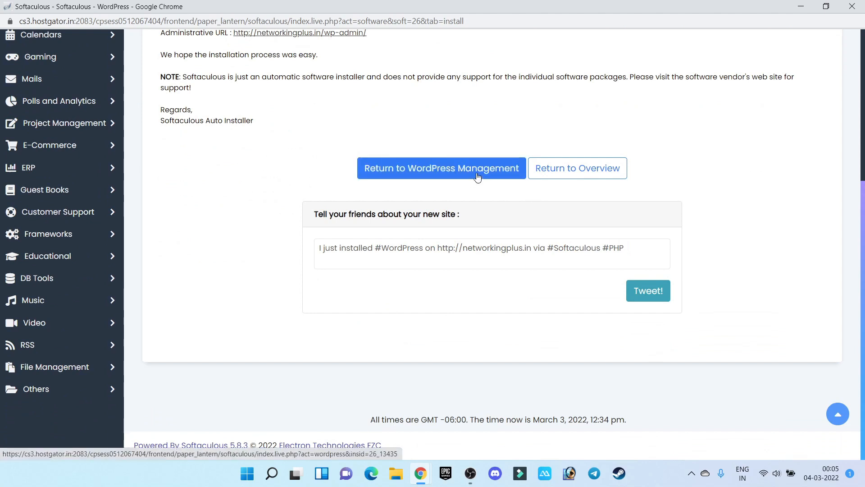
left_click(440, 168)
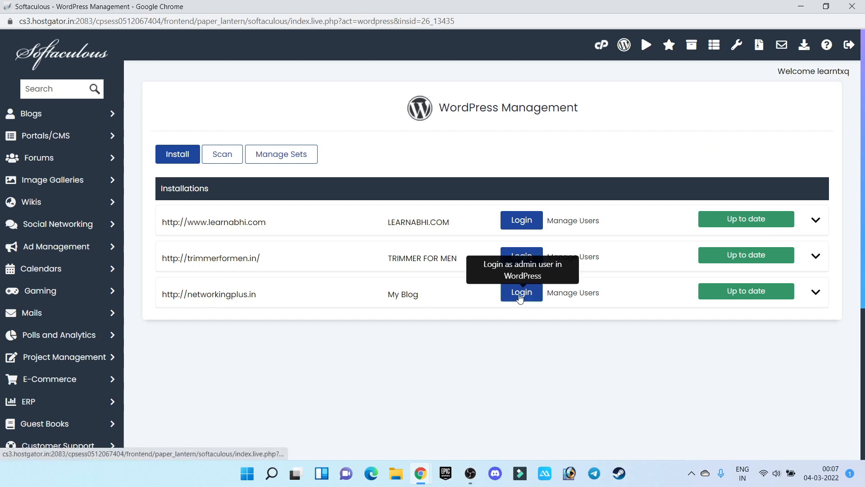
Step: Log in to the networkingplus.in WordPress dashboard as admin
left_click(521, 292)
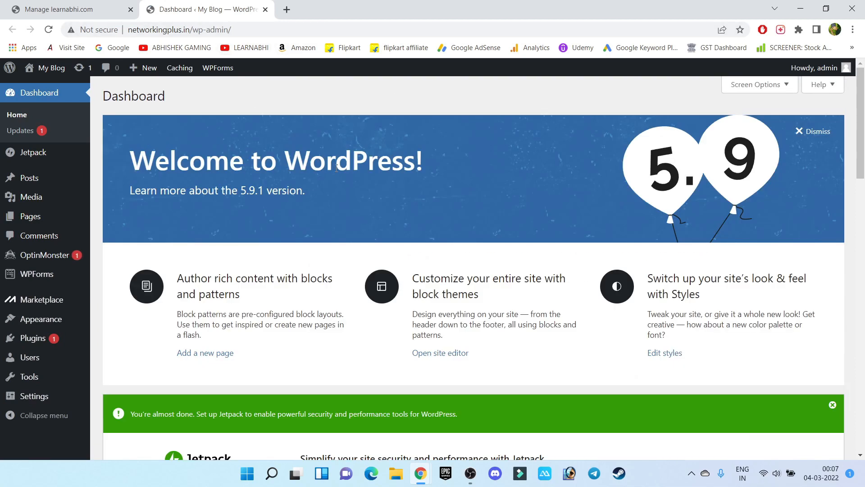
mouse_move(28, 178)
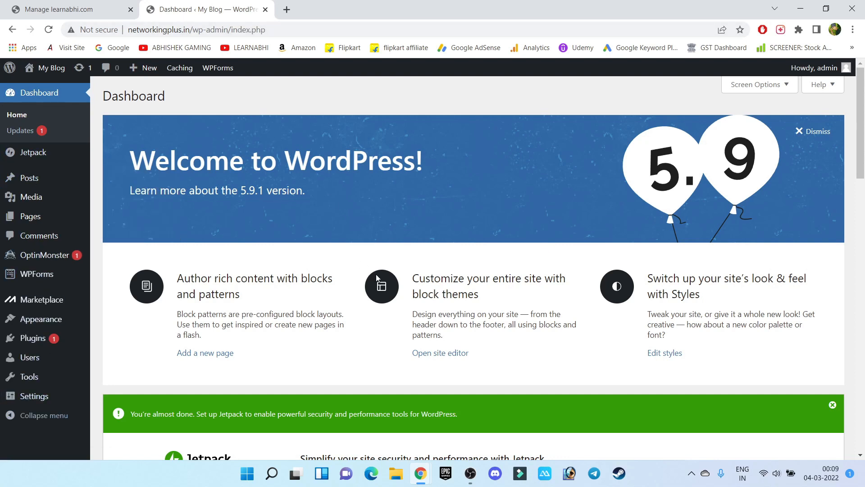
mouse_move(383, 260)
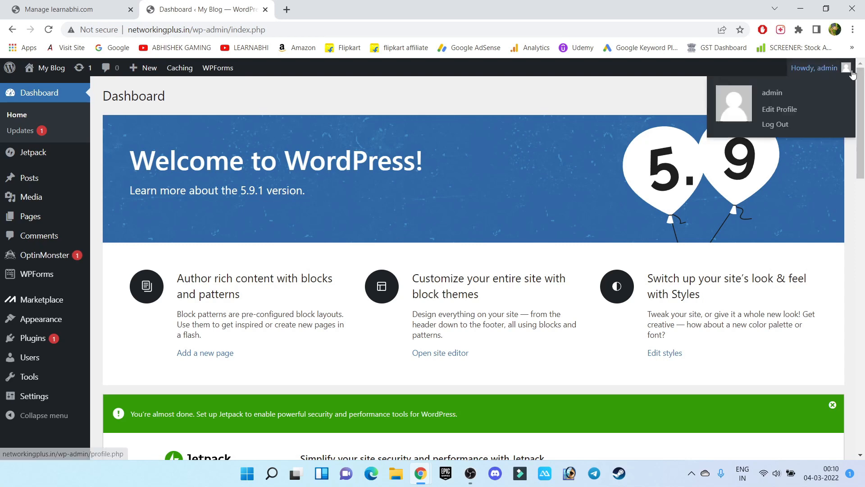
mouse_move(776, 98)
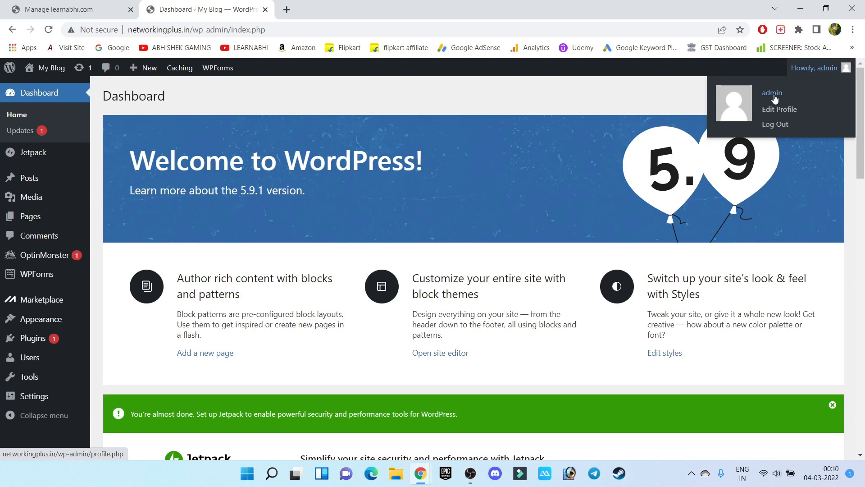
mouse_move(782, 111)
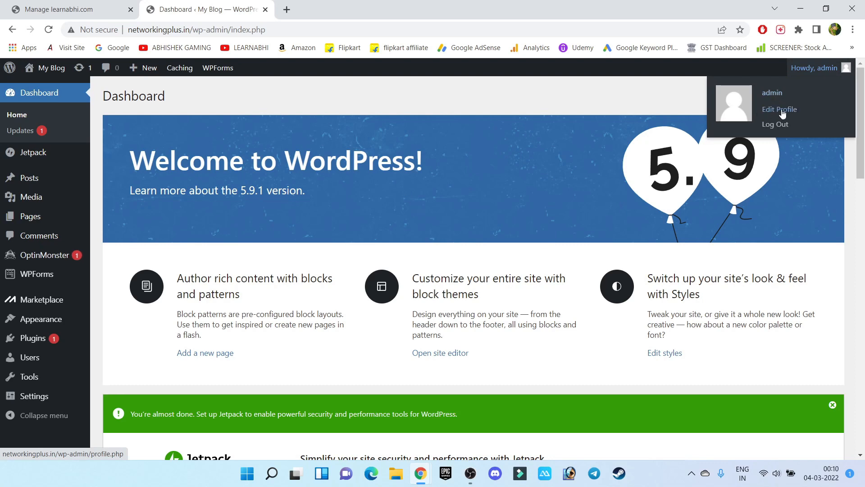
Step: Edit the admin profile with a new email and new password, then save it
left_click(780, 109)
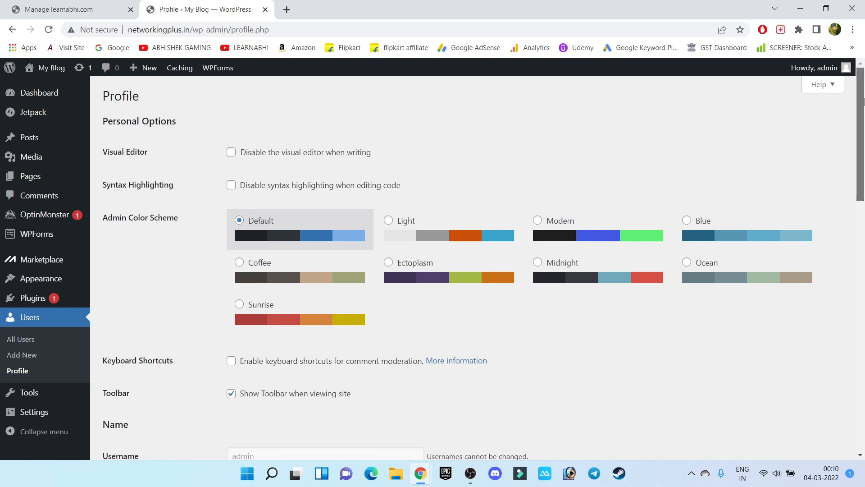
scroll("down", 3)
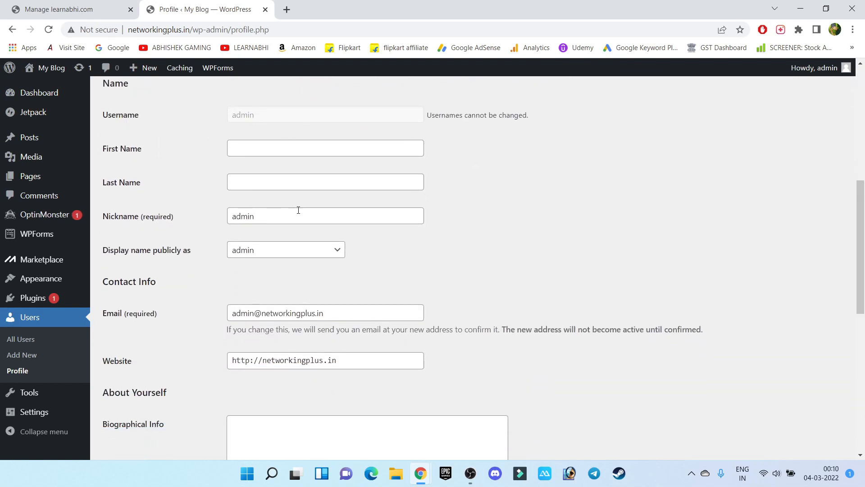
scroll("down", 3)
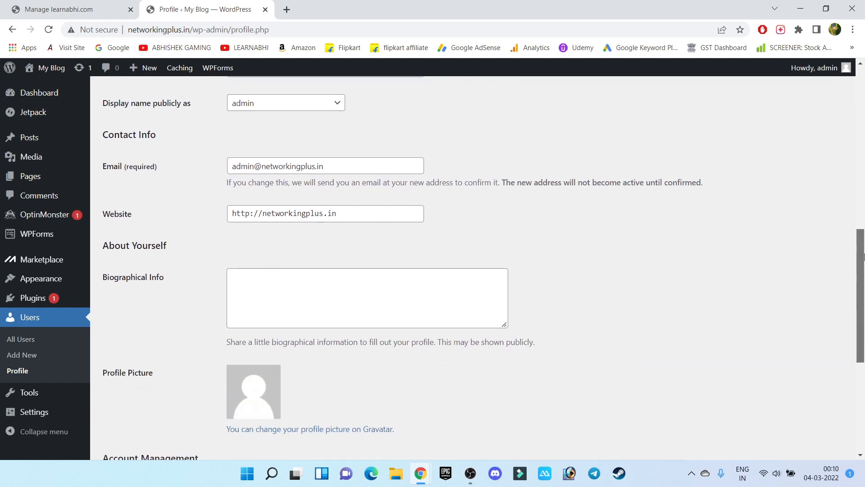
left_click(349, 166)
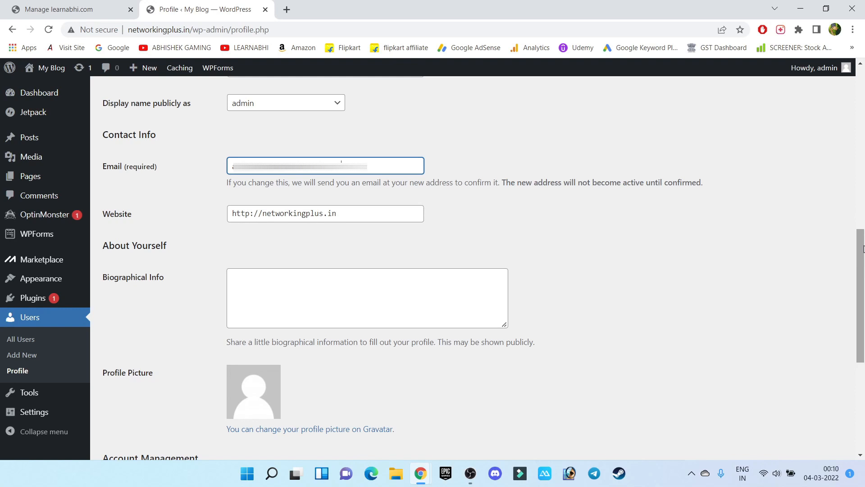
scroll("down", 3)
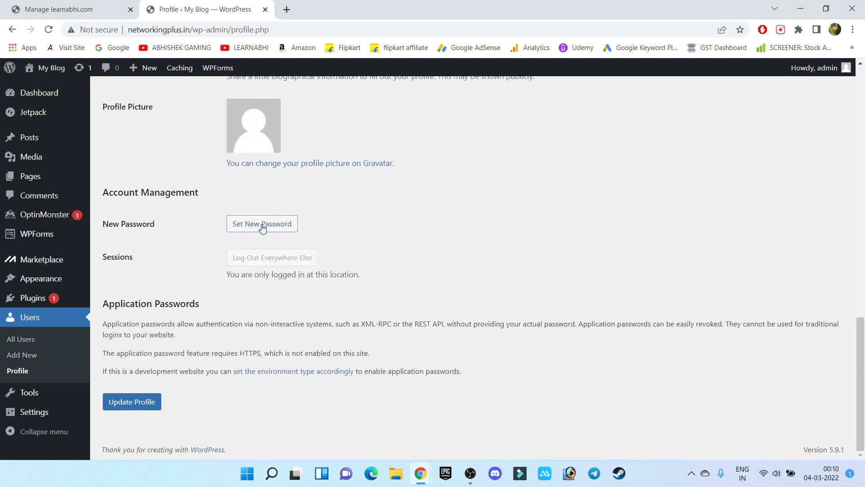
left_click(261, 223)
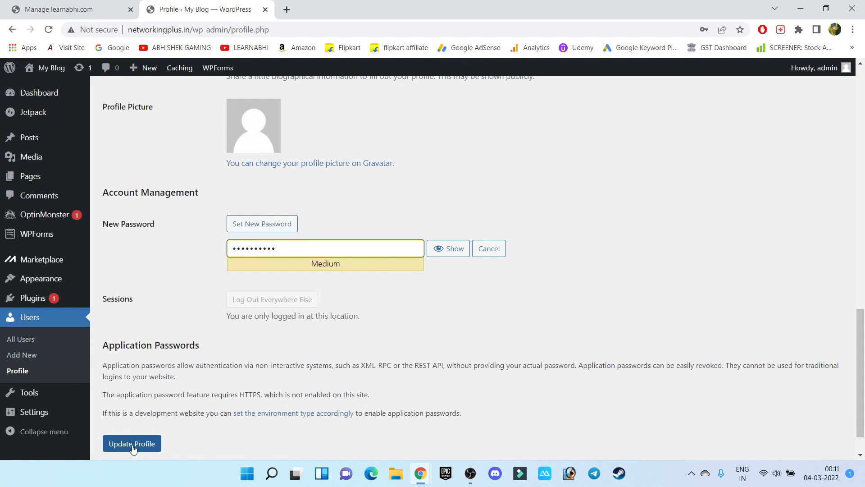
left_click(131, 443)
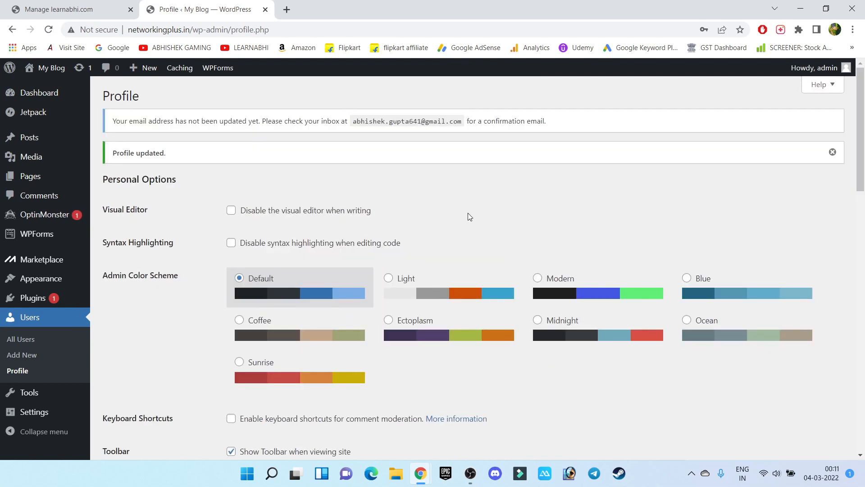